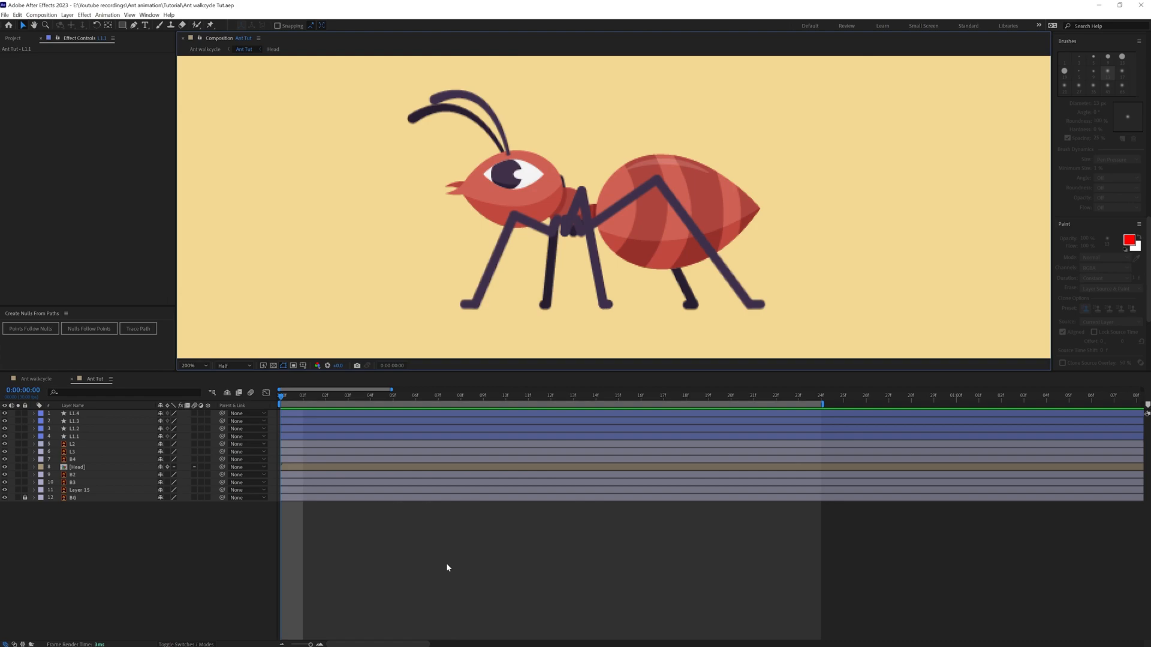
mouse_move(24, 350)
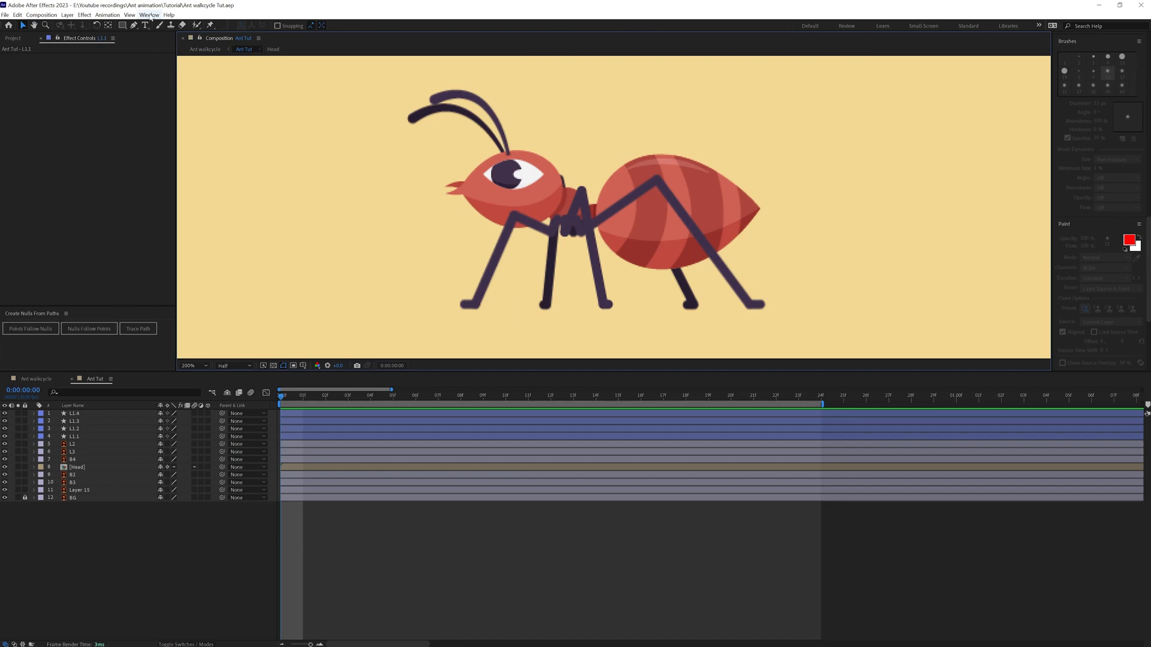
Select the front leg shape layer L1.1 in the Ant Tut timeline
left_click(149, 15)
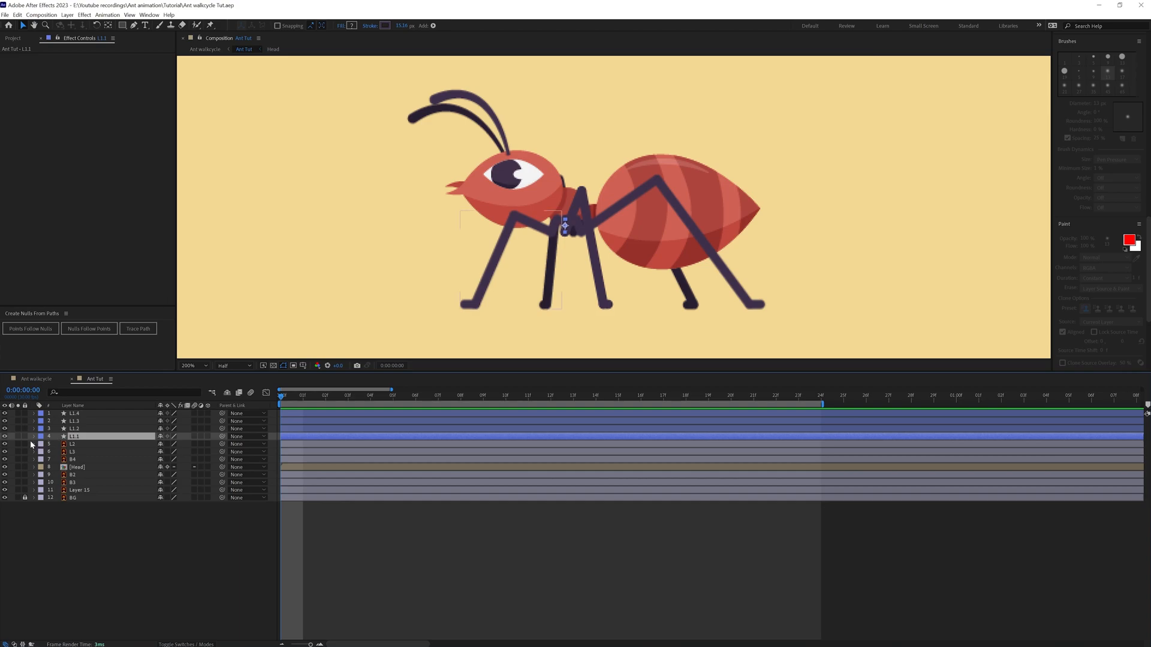
Generate Points Follow Nulls controllers for the paths of leg layers L1.1–L1.4
left_click(33, 436)
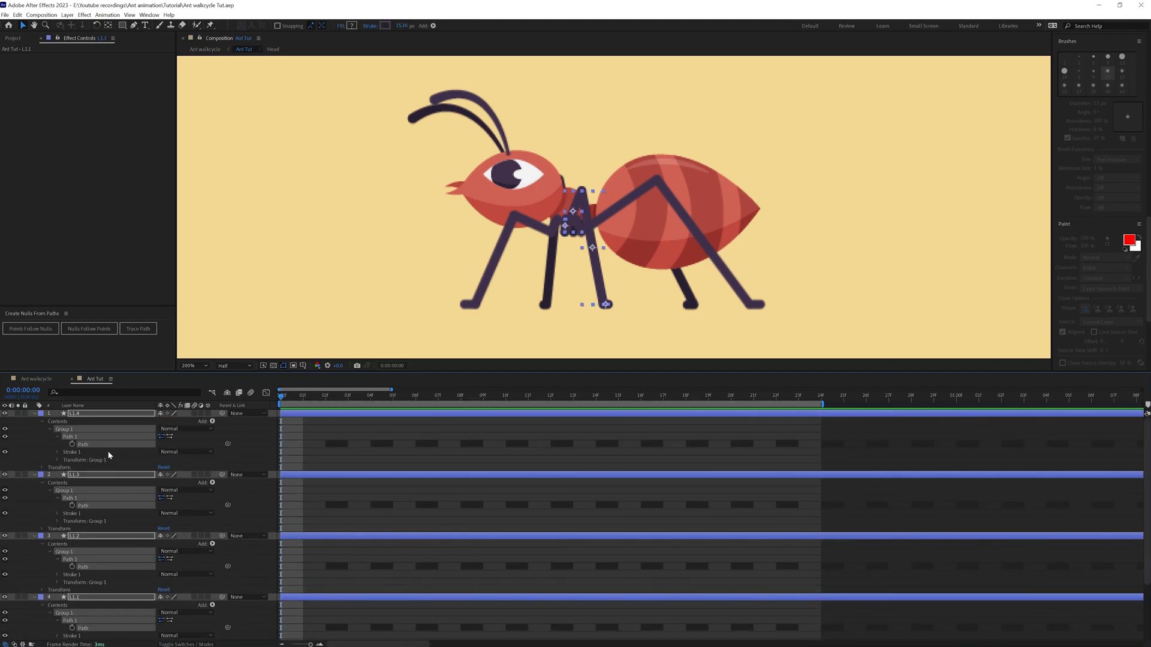
mouse_move(35, 347)
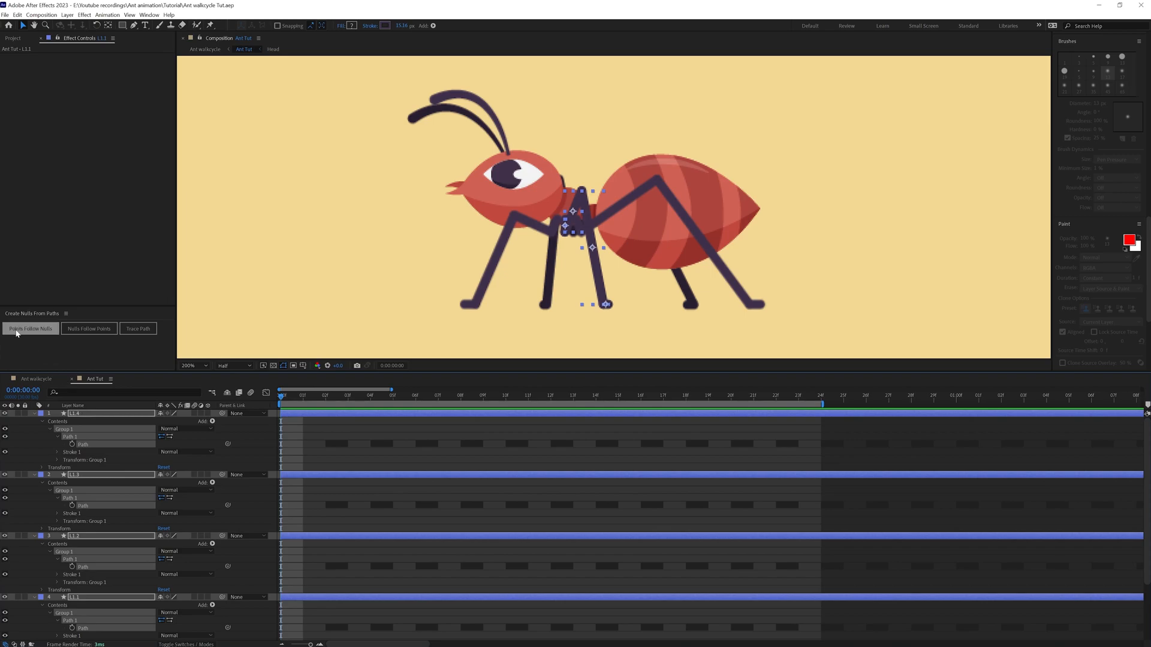
left_click(30, 328)
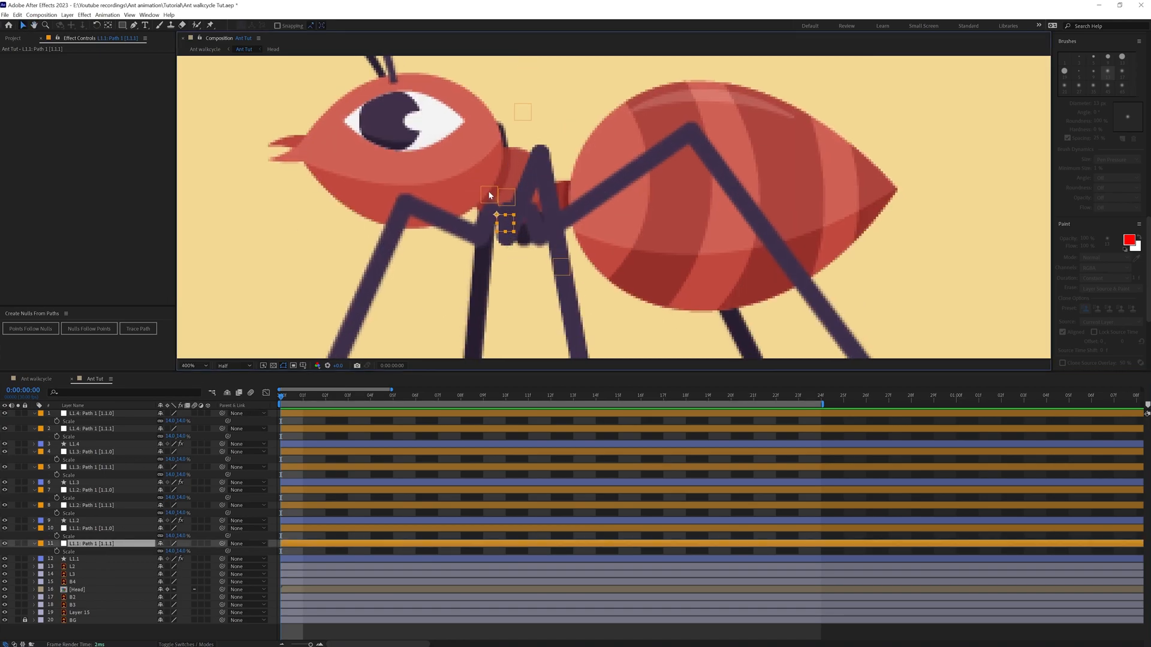
Parent each joint null to its neighbour, starting with L1.2 to L1.1, up the leg
left_click(92, 489)
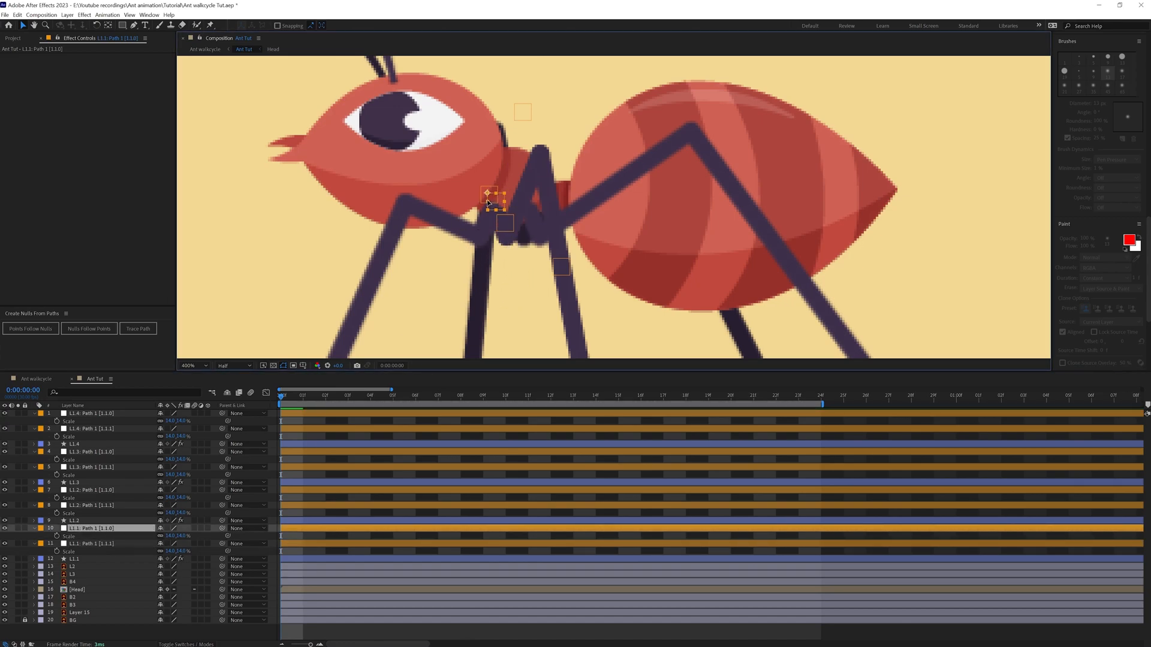
left_click(94, 504)
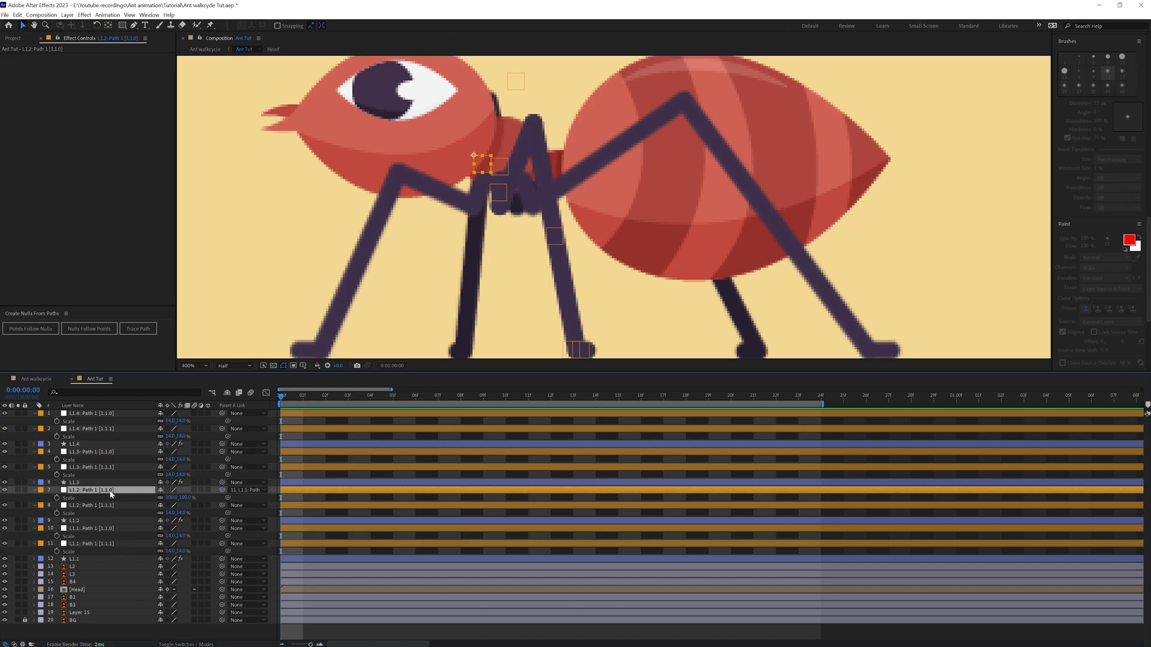
mouse_move(113, 547)
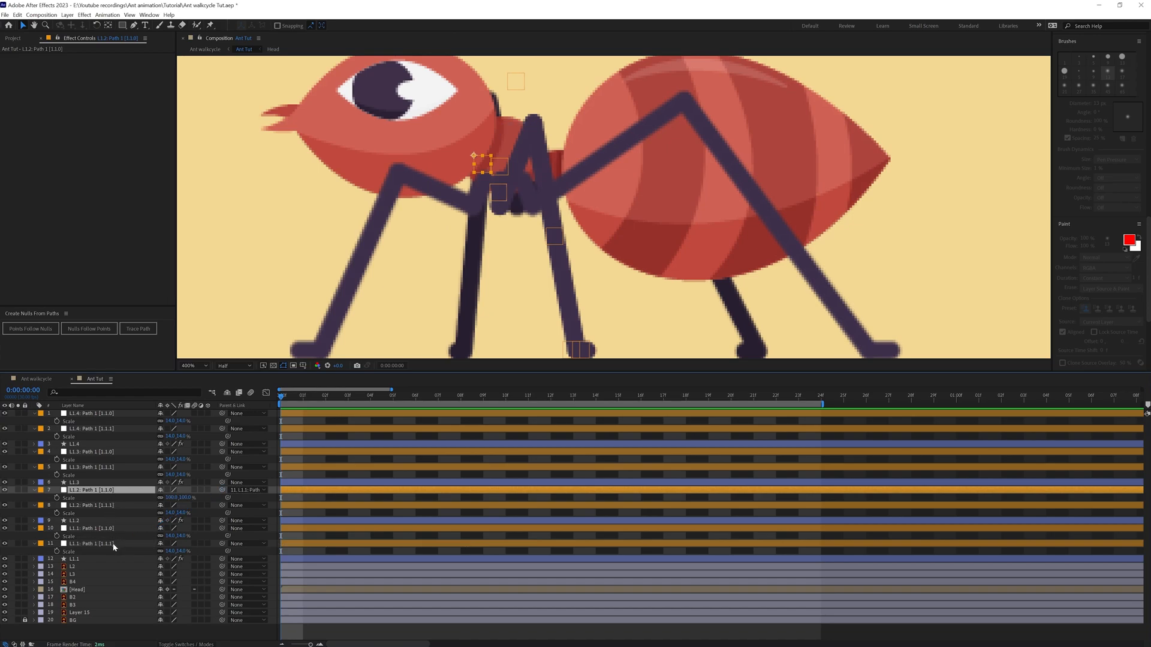
left_click(111, 505)
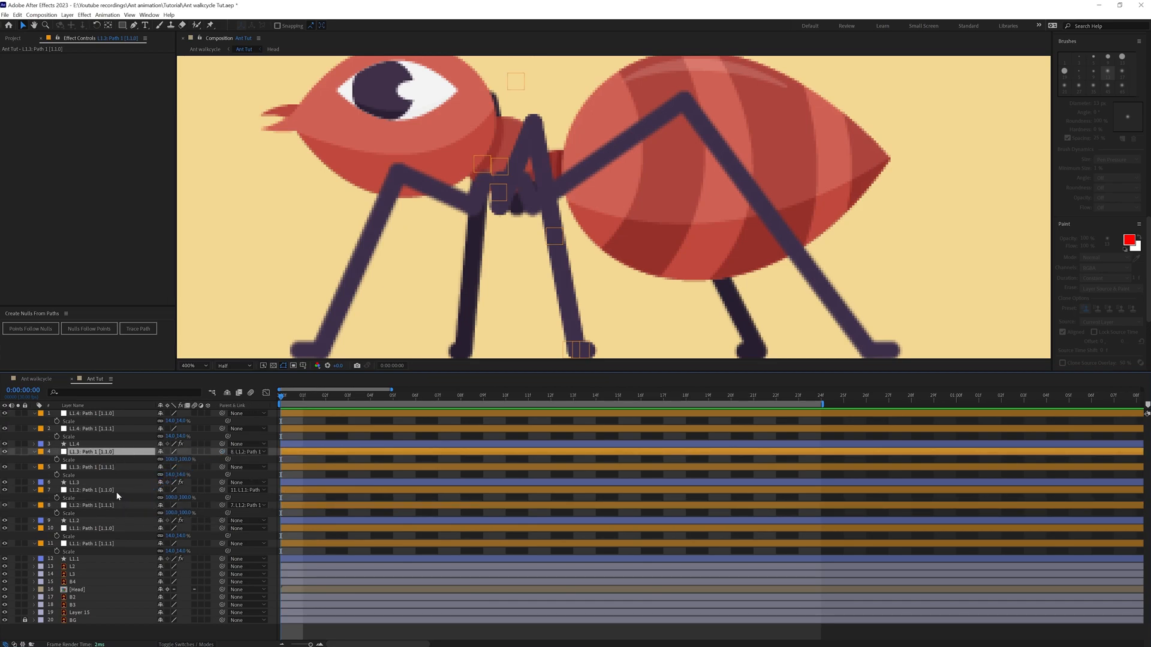
left_click(92, 467)
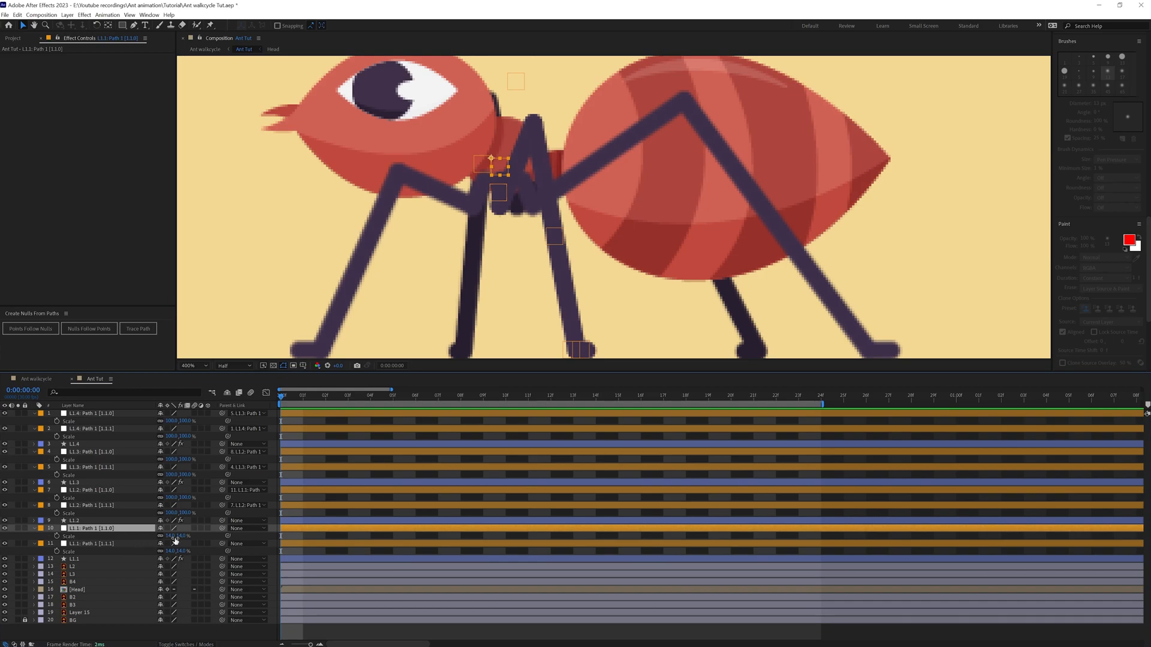
left_click(188, 365)
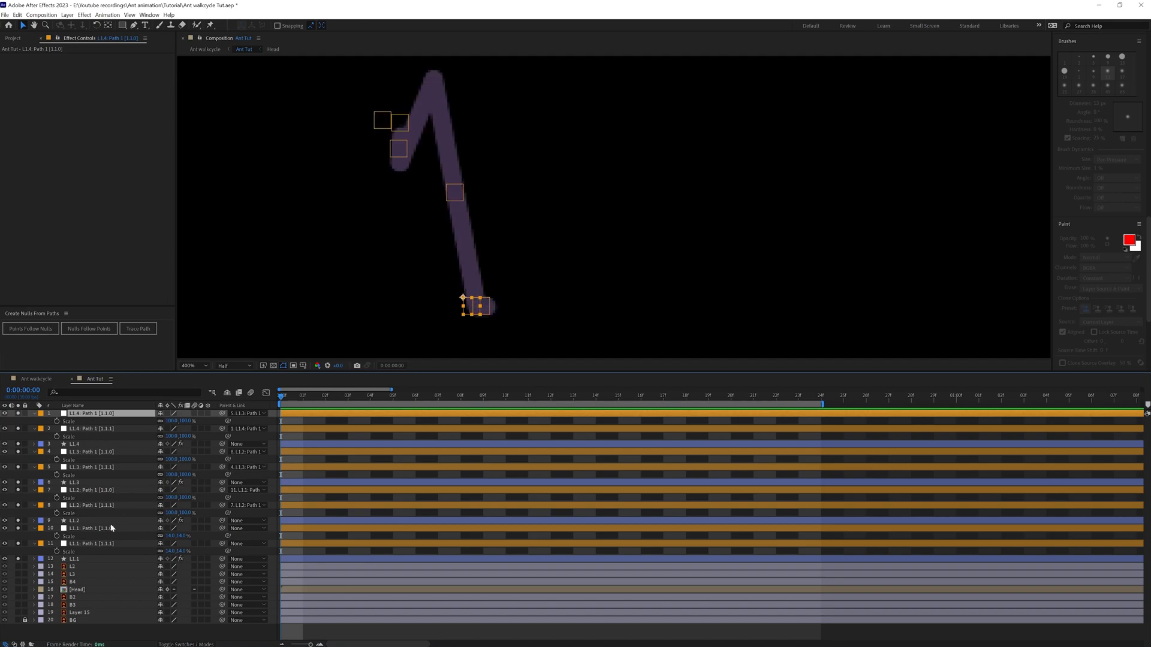
mouse_move(393, 255)
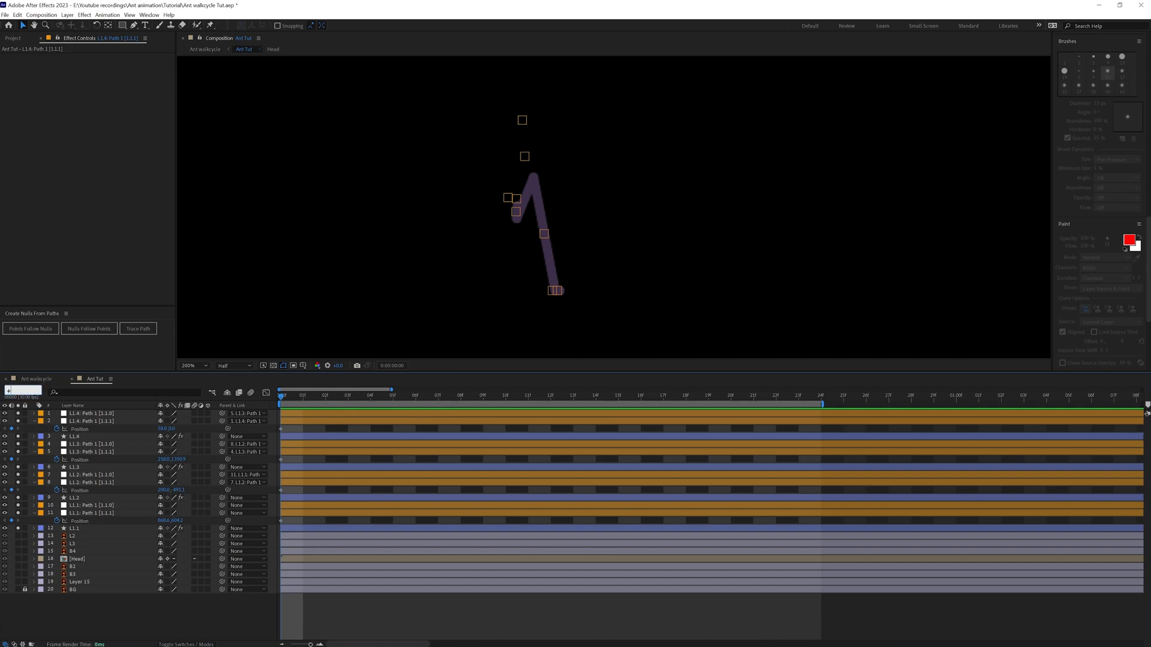
Key foot null positions at frame 0 and repose the leg mid-step at frame 12
left_click(551, 395)
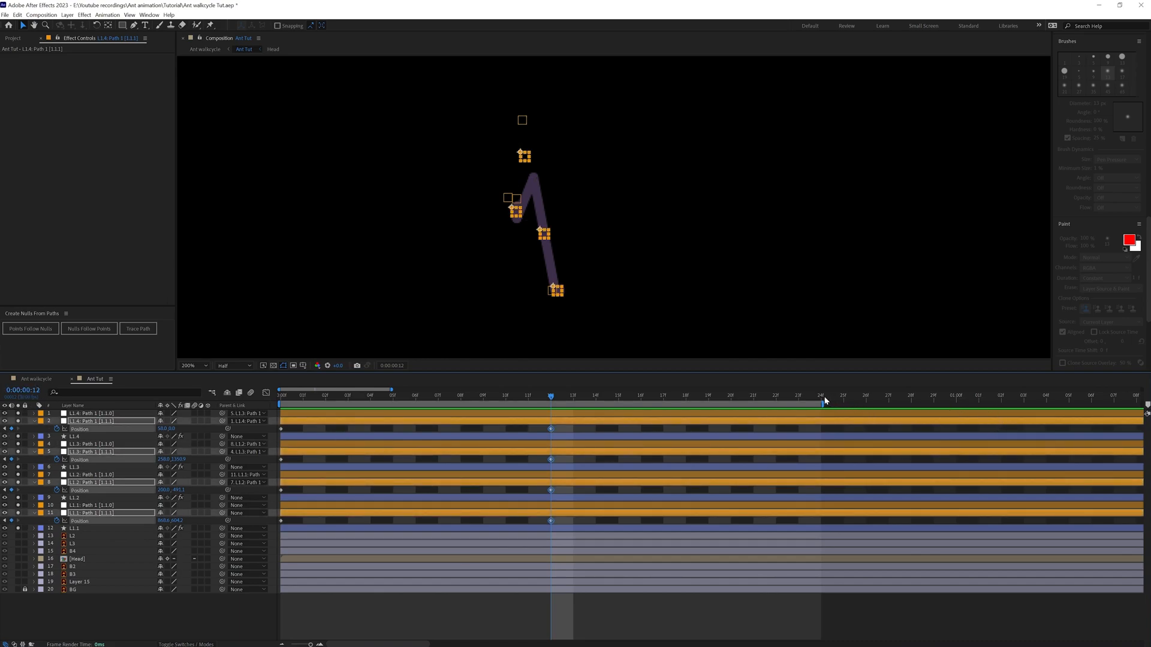
left_click(821, 395)
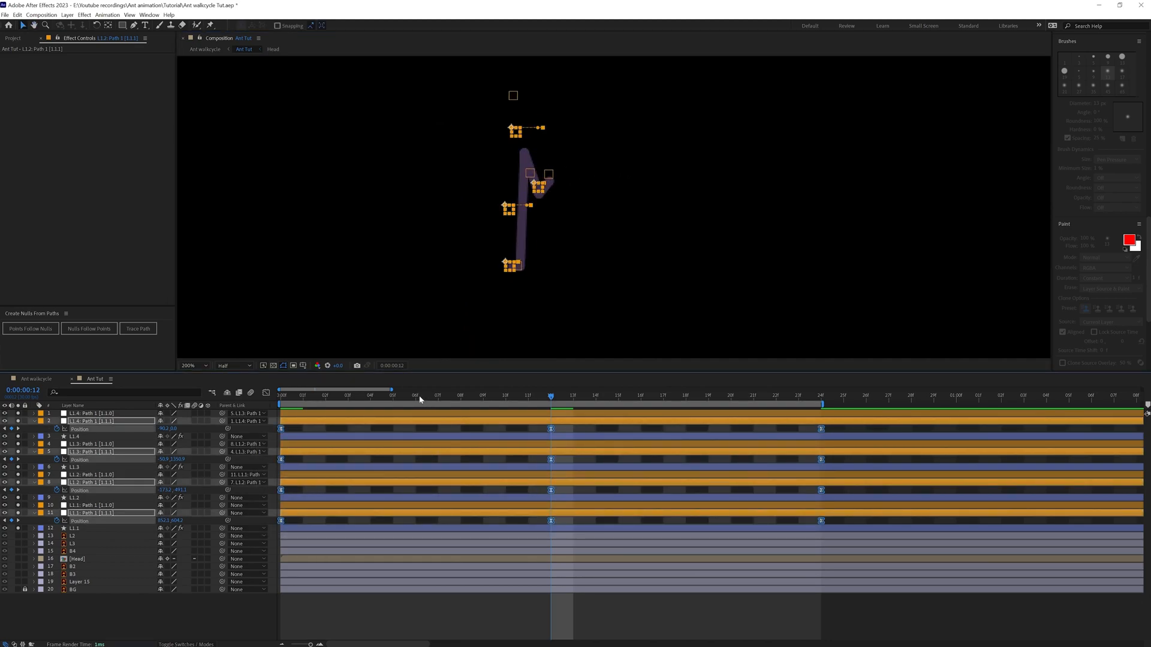
Apply Easy Ease to the step keyframes and add a lift pose near frame 6
left_click(415, 395)
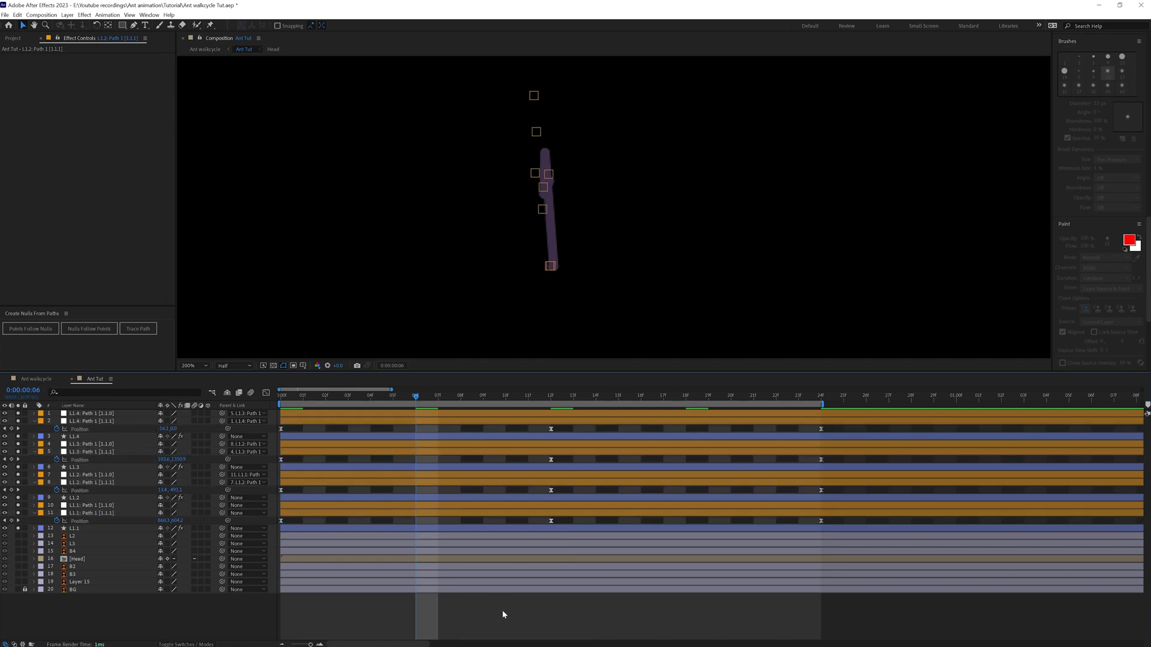
mouse_move(444, 455)
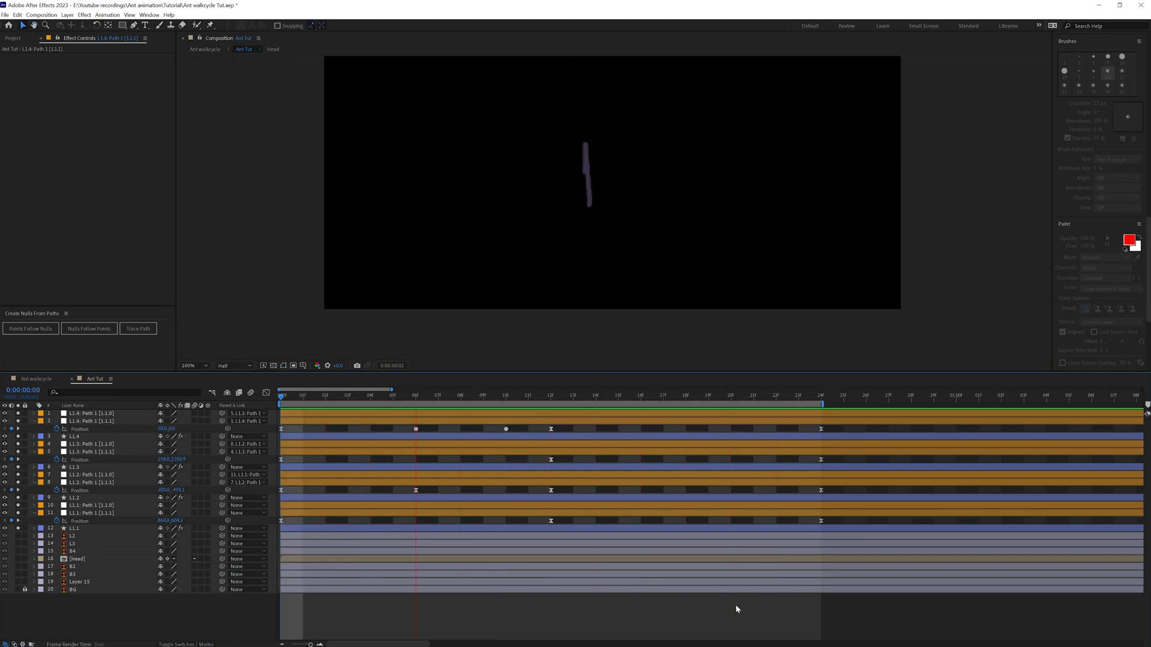
left_click(685, 395)
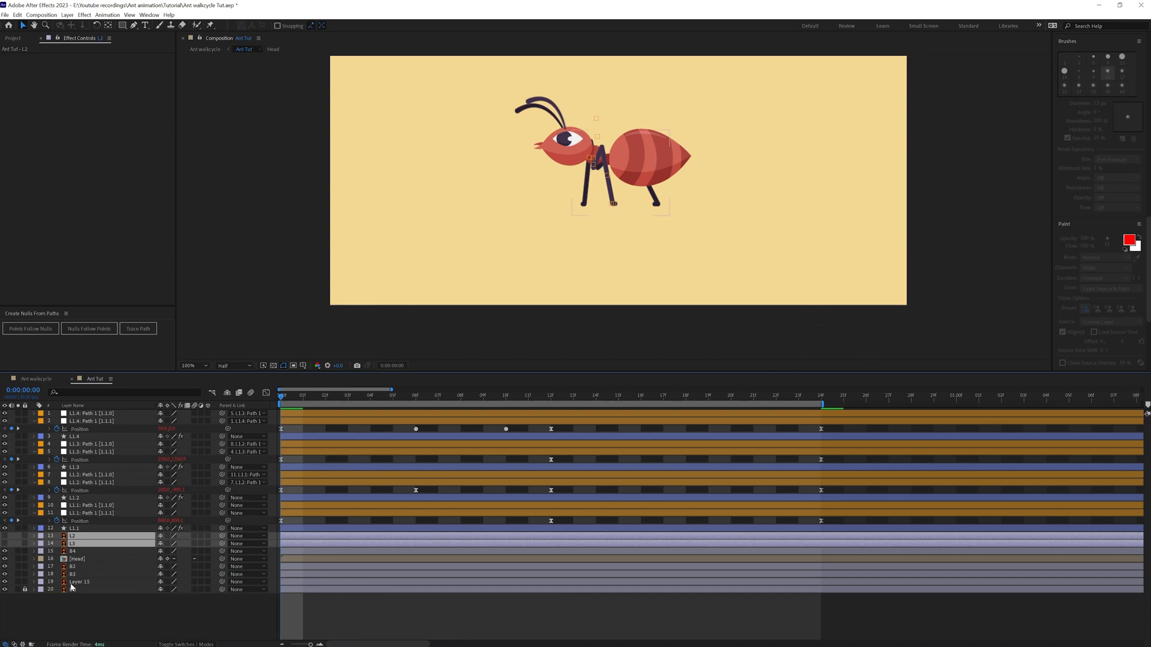
Hide the remaining legs, zoom the viewer to 200%, and select the leg shape layers
left_click(79, 581)
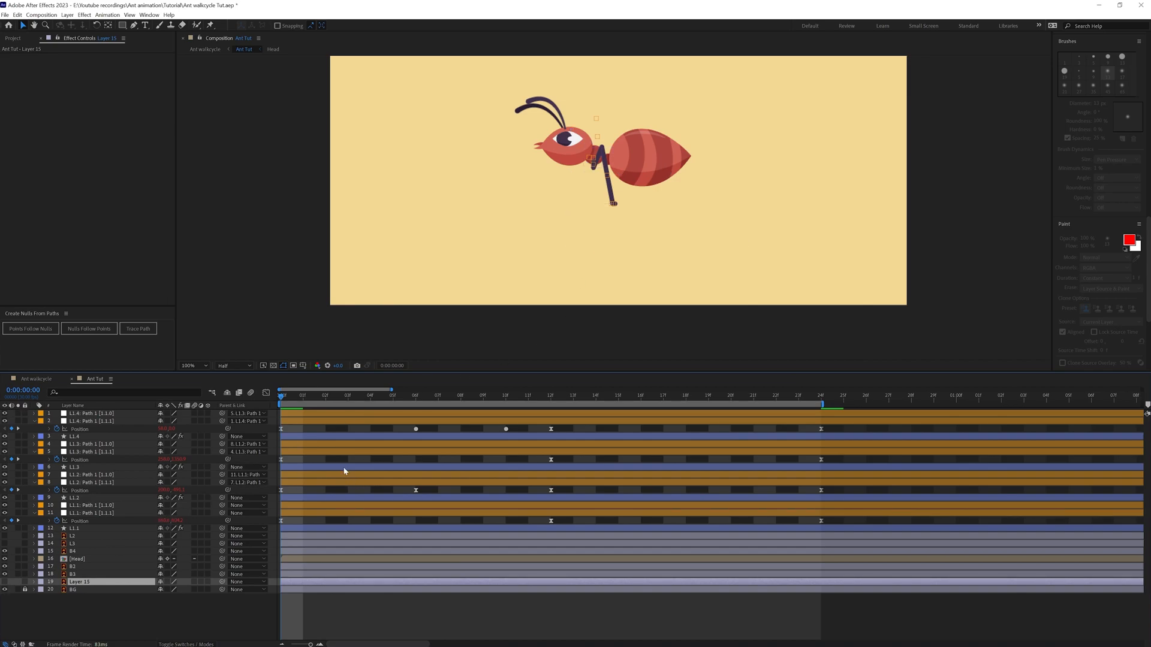
left_click(203, 366)
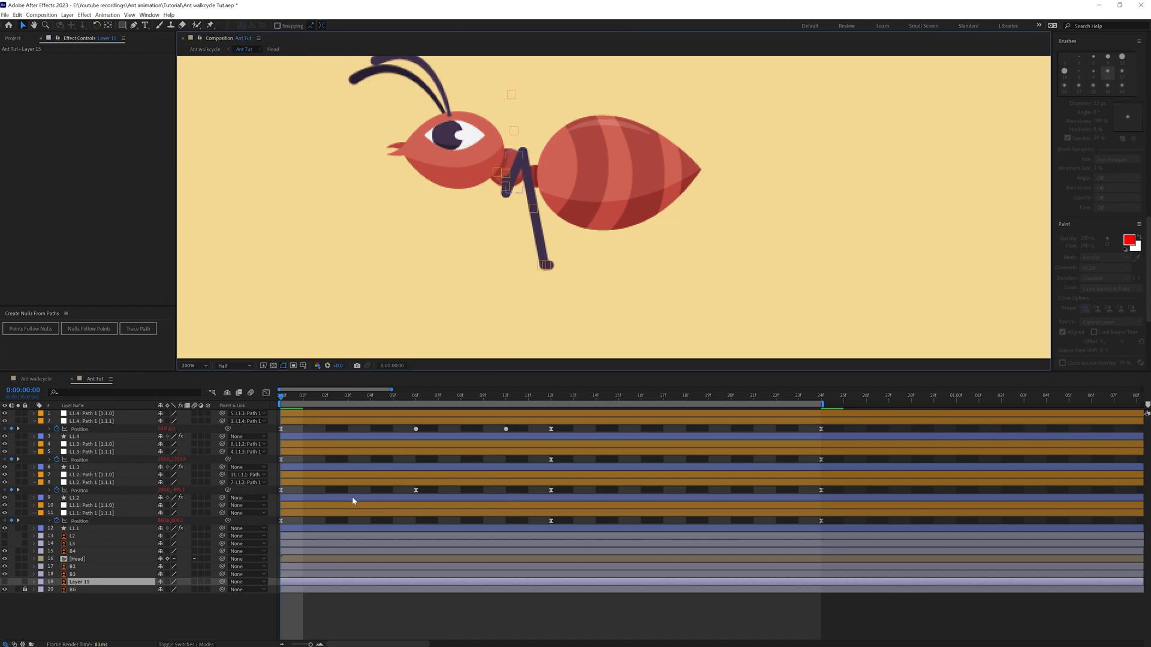
left_click(73, 497)
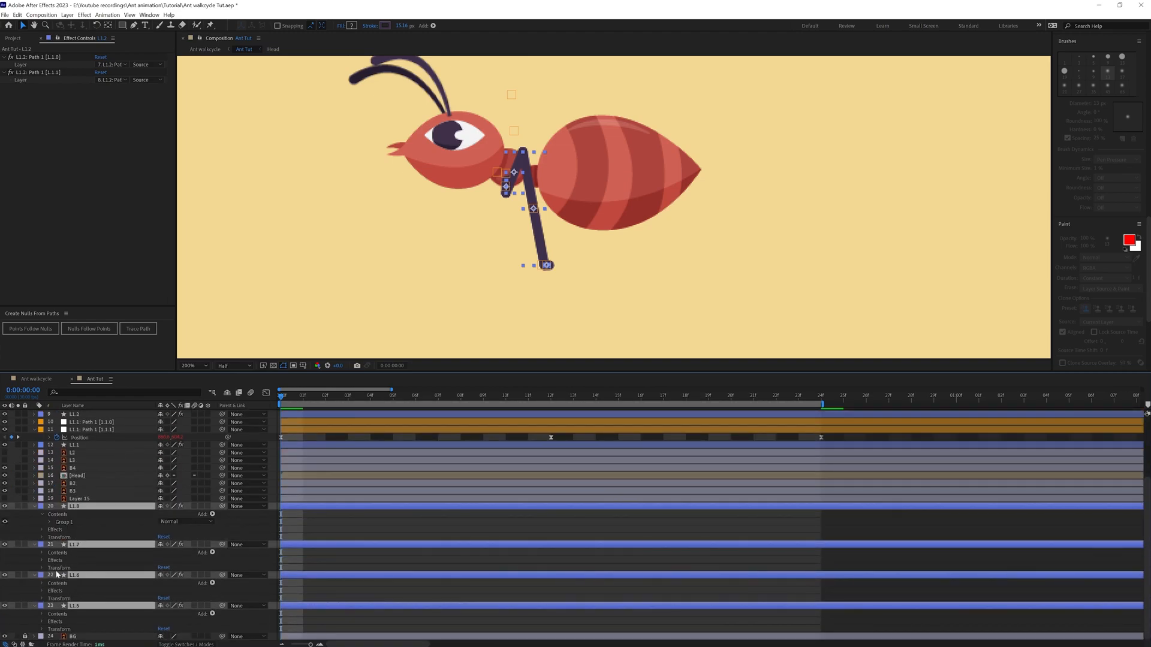
Expose Contents > Group 1 > Path 1 on duplicated leg layers L1.5–L1.8
left_click(48, 522)
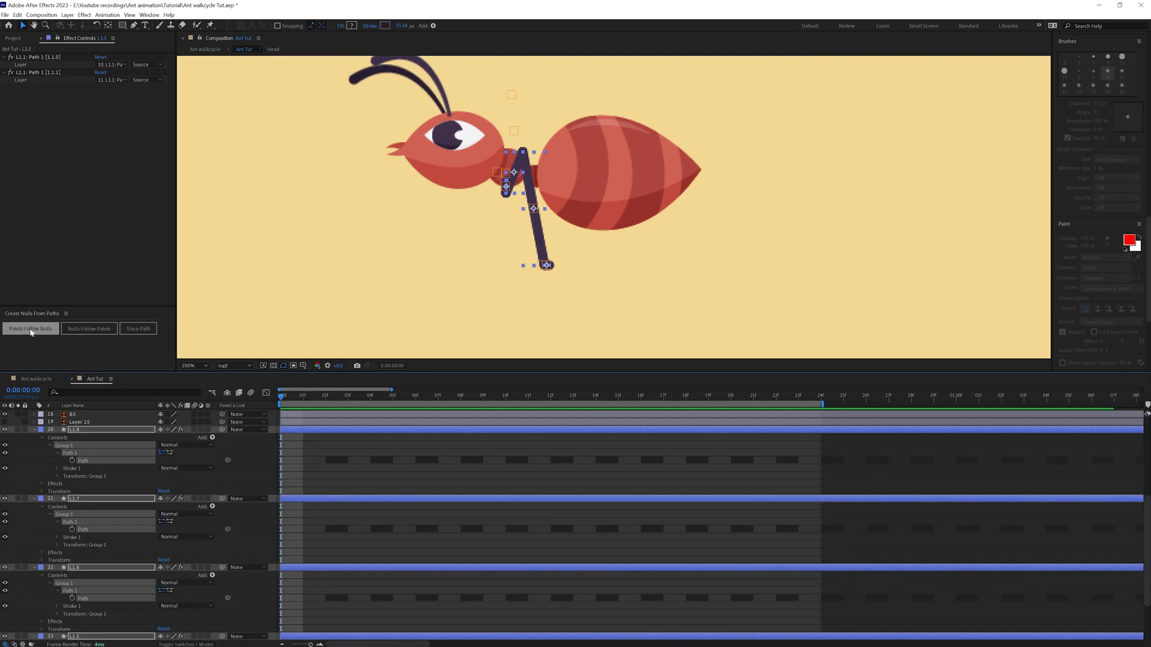
Create Points Follow Nulls for the duplicated L1.5–L1.8 leg paths
left_click(30, 328)
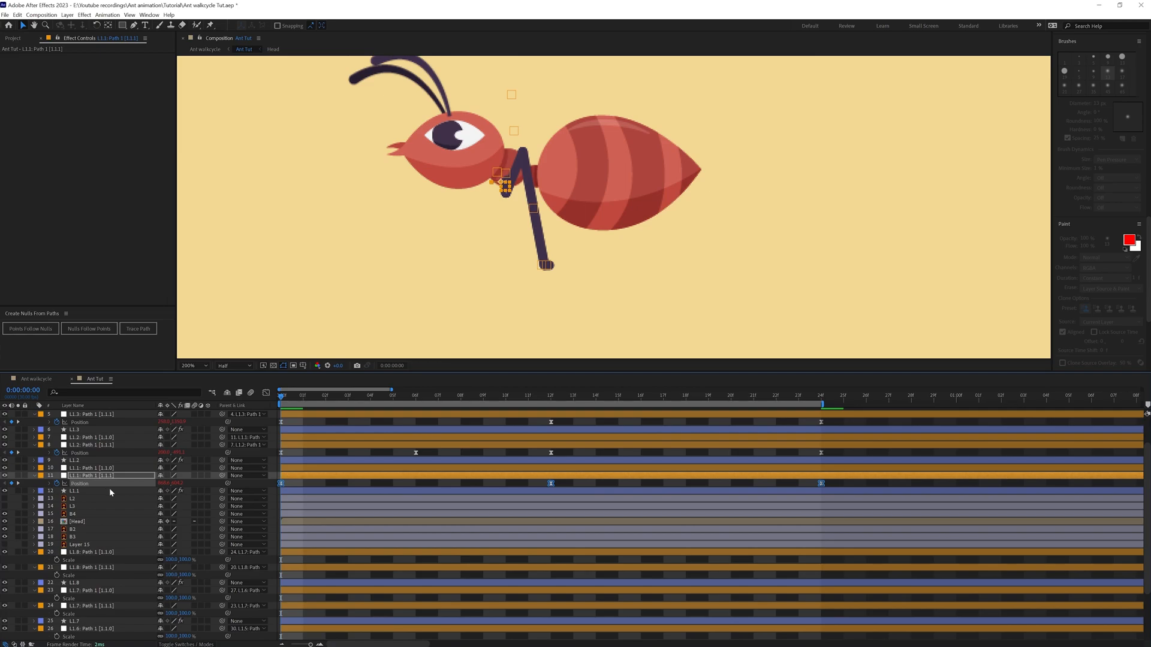
scroll("down", 3)
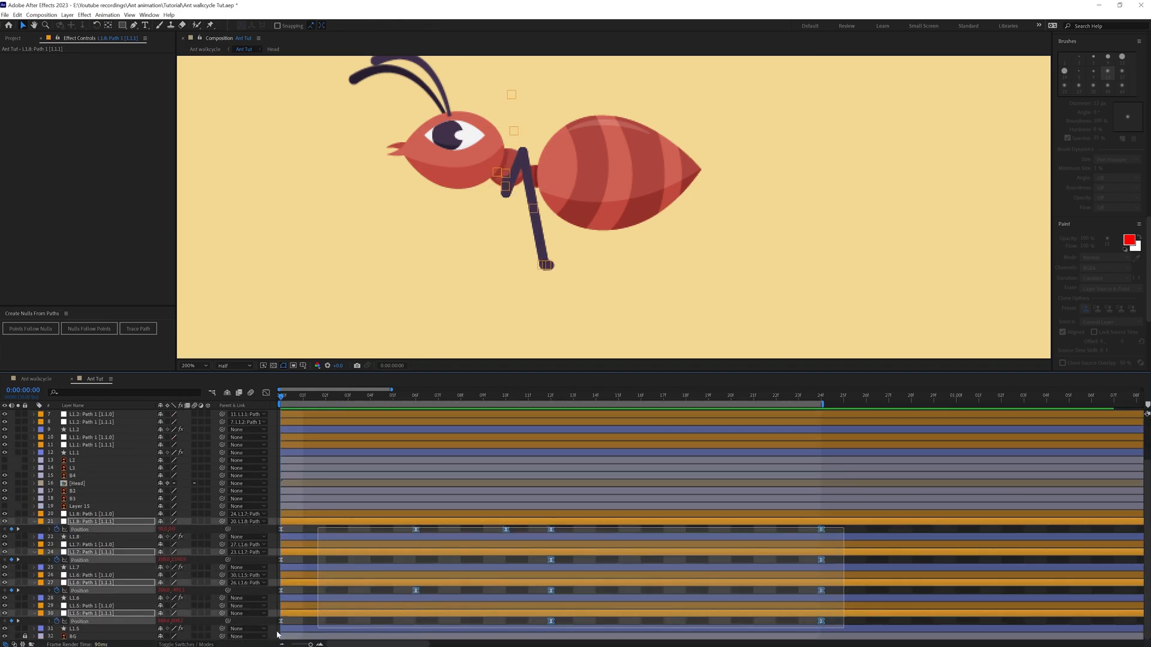
left_click(549, 395)
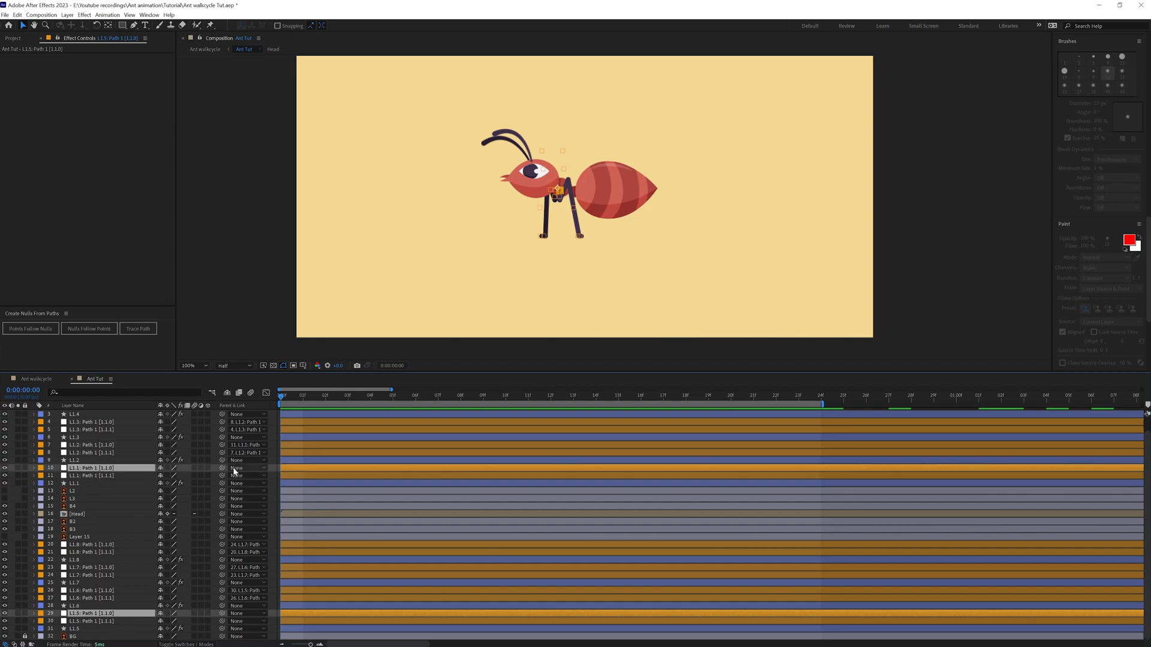
mouse_move(223, 468)
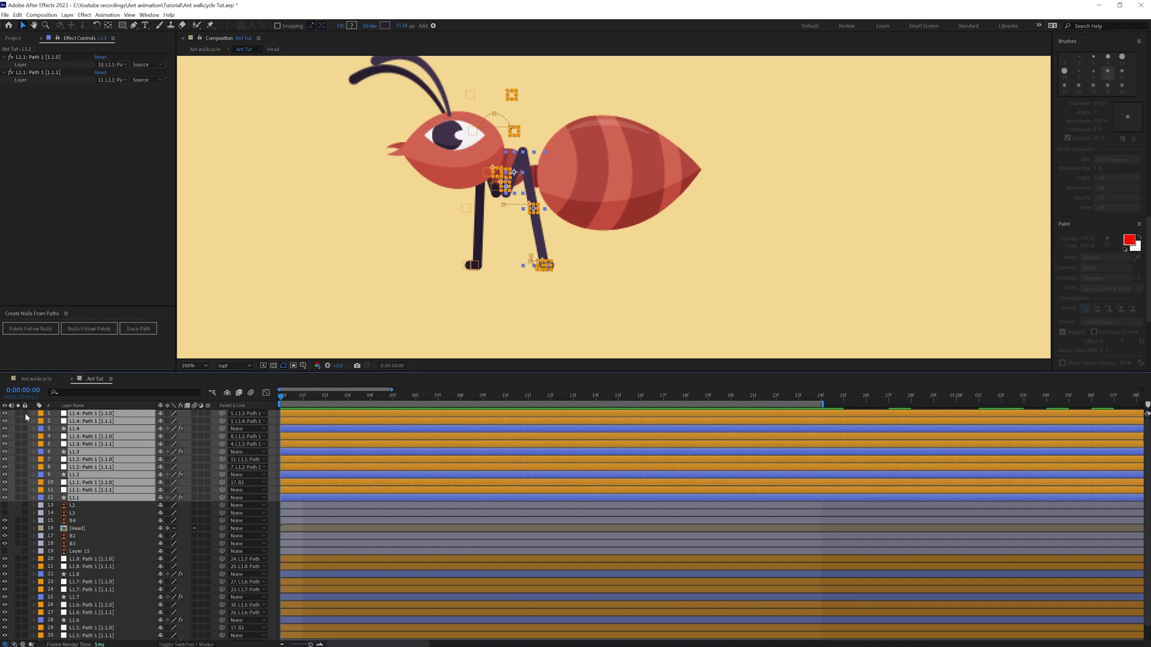
mouse_move(190, 444)
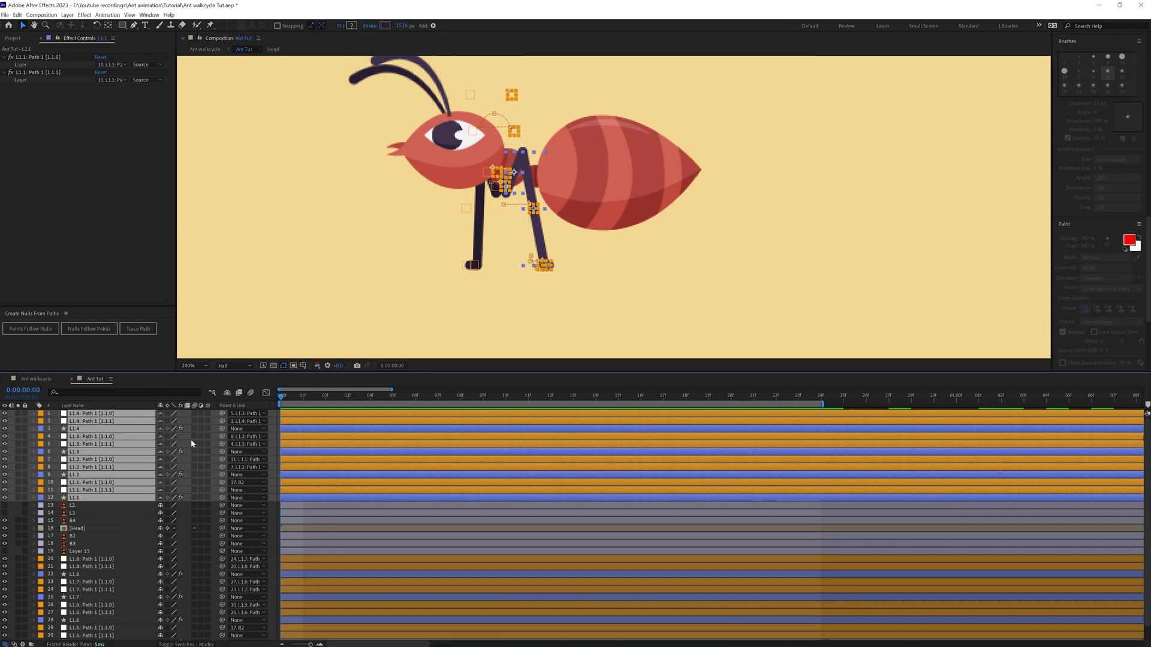
Scroll the timeline to locate body layer B2 for parenting layers 1–12
scroll("down", 3)
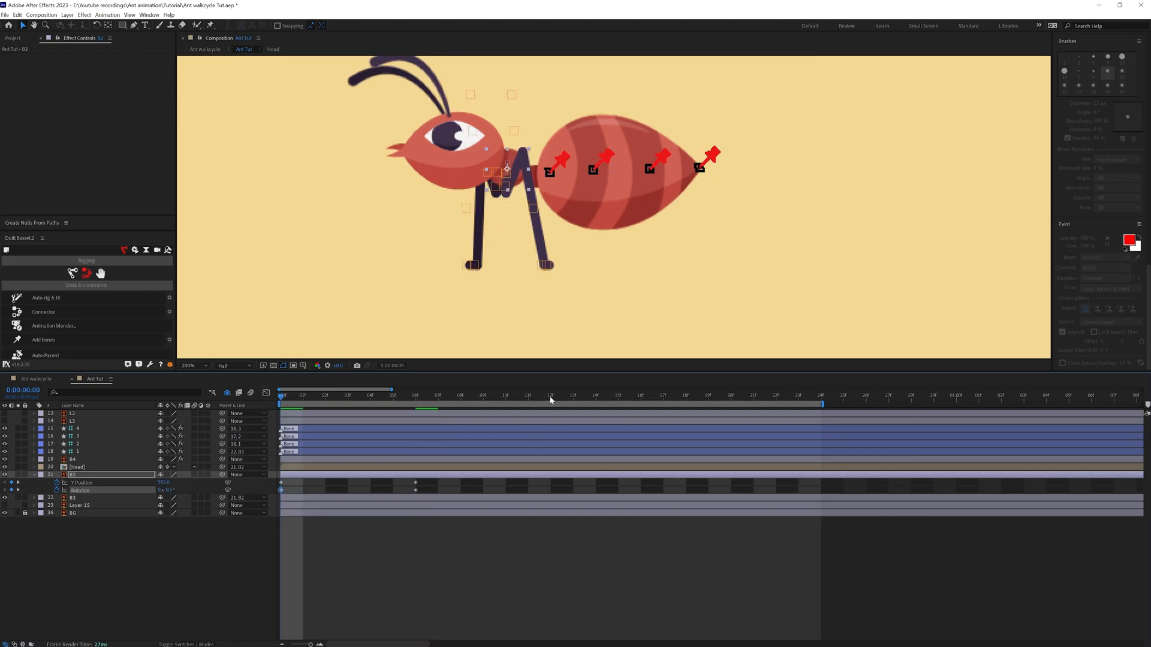
Set Y Position and Rotation keyframes on body layer B2
left_click(551, 395)
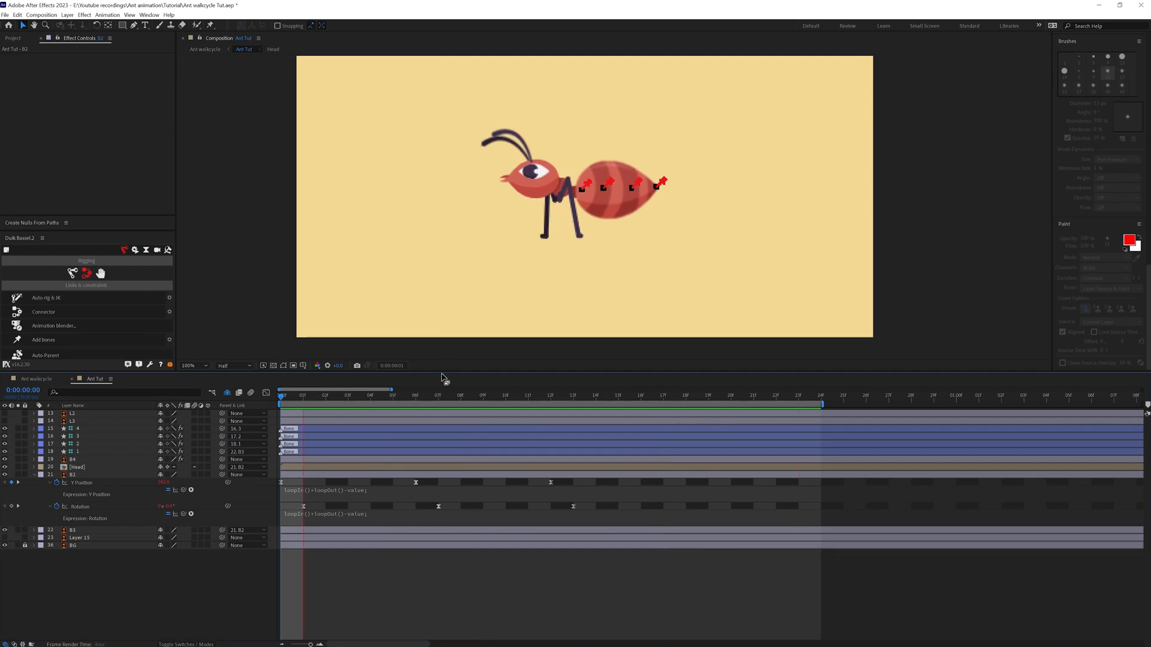
Select the first abdomen bone and set Rotation keyframes for follow-through
left_click(301, 395)
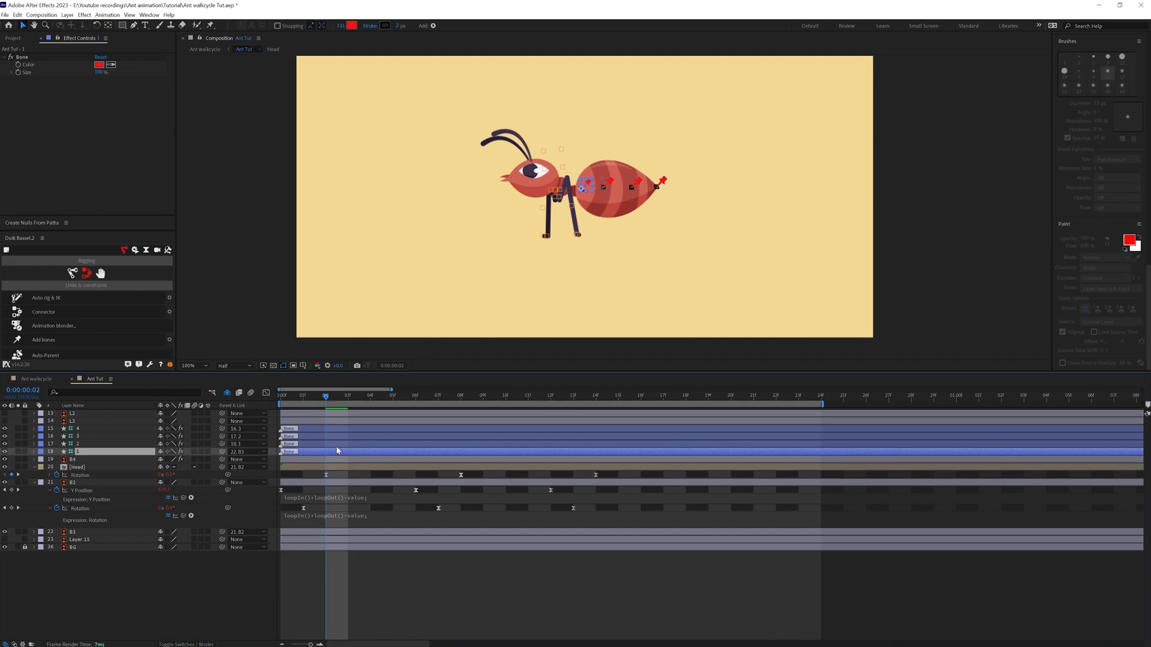
left_click(81, 436)
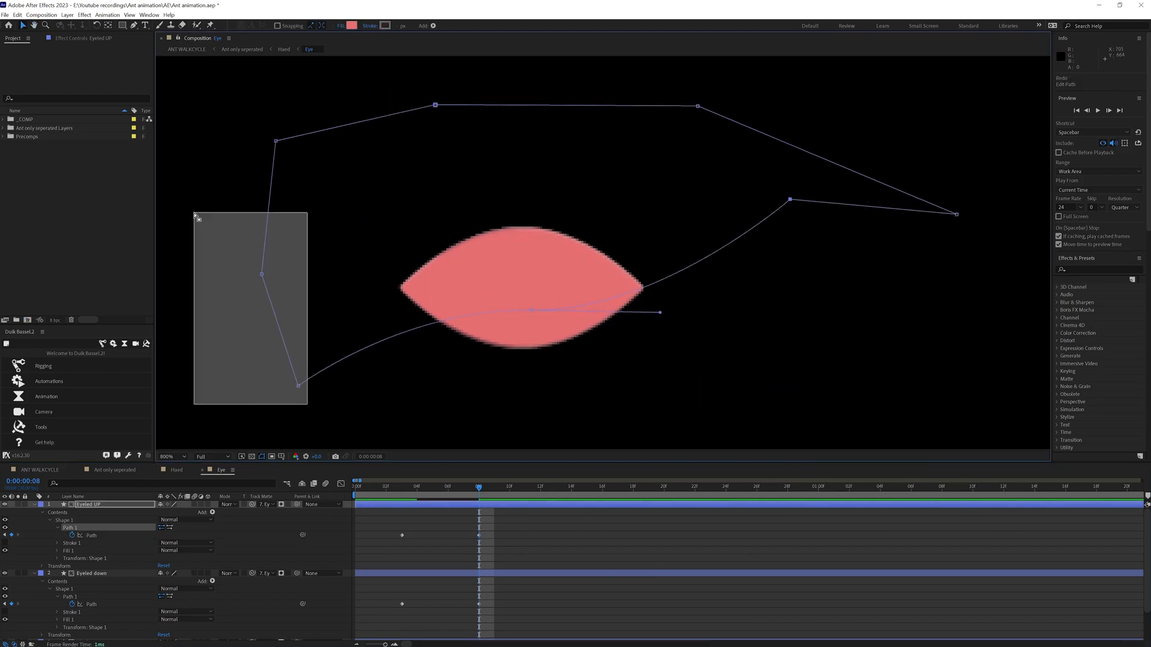
Compare the open-eye frame with frame 8 where the eyelids close
left_click(402, 487)
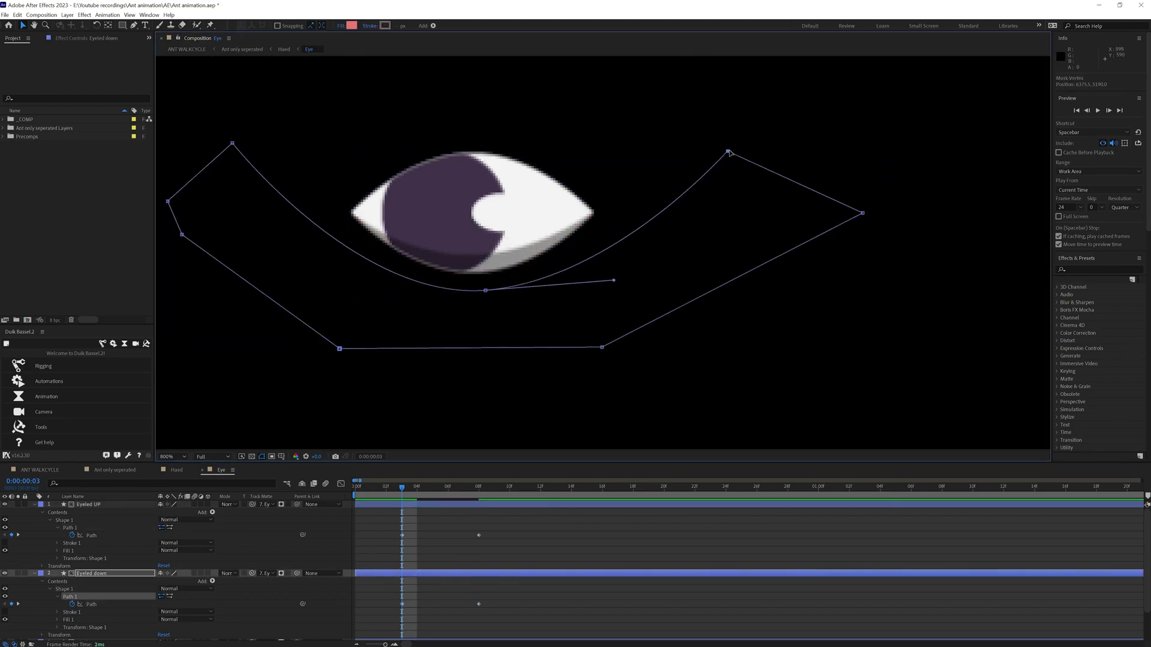
left_click(477, 486)
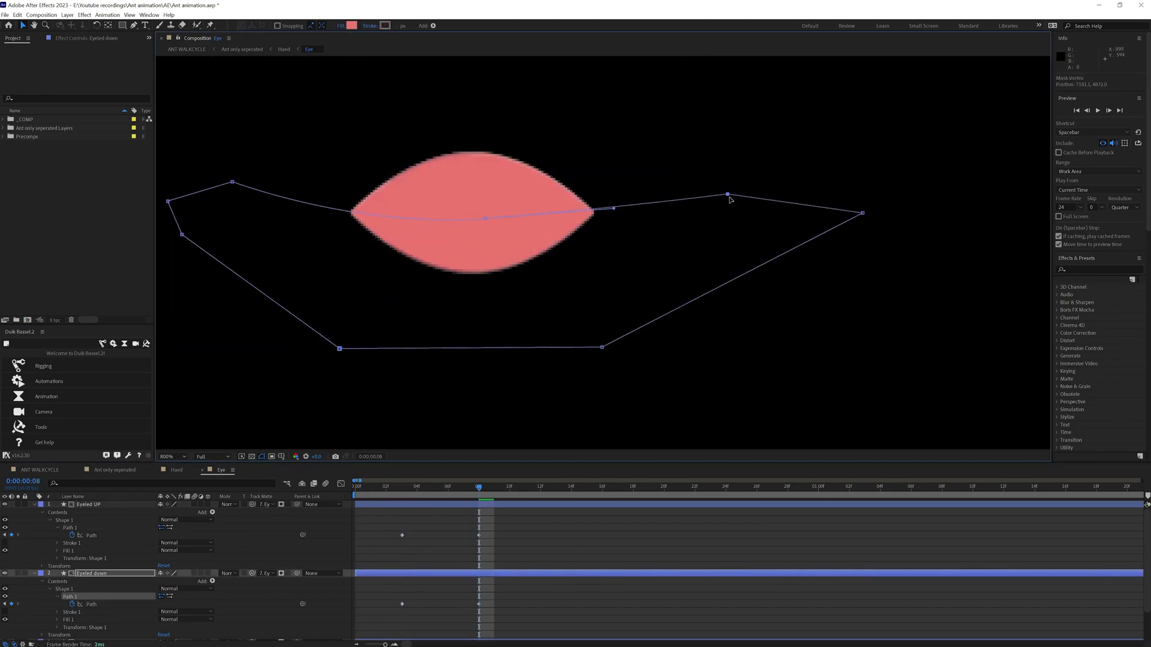